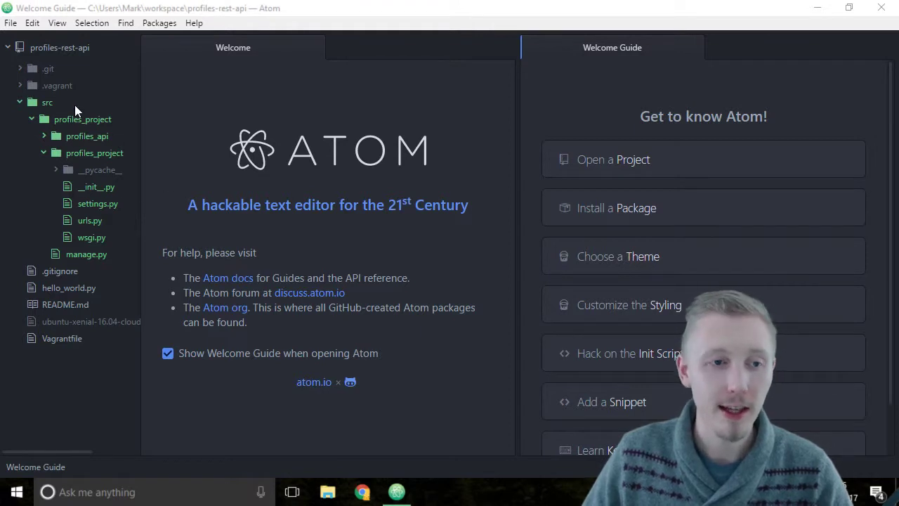
mouse_move(60, 125)
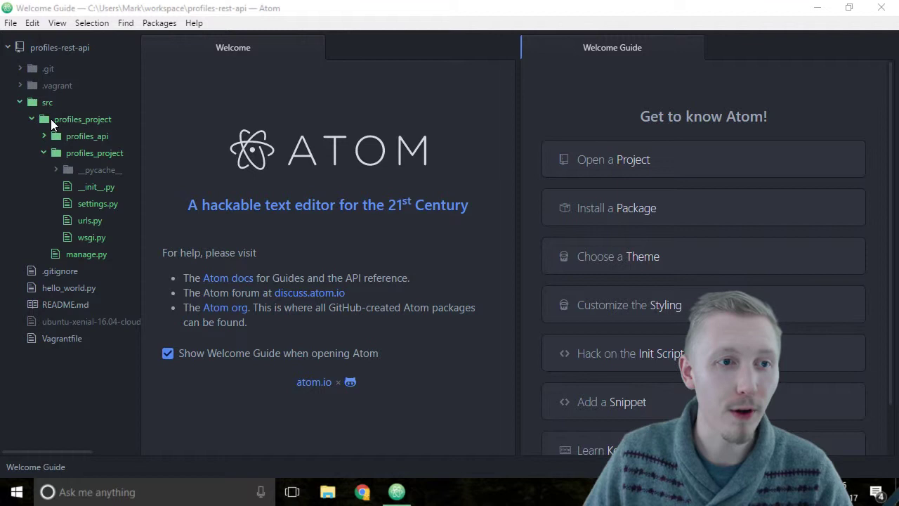
mouse_move(60, 127)
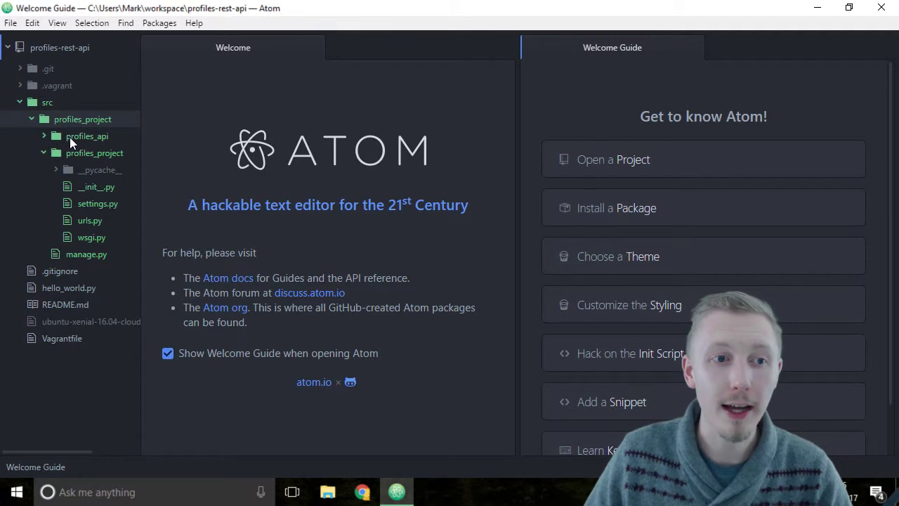
mouse_move(94, 161)
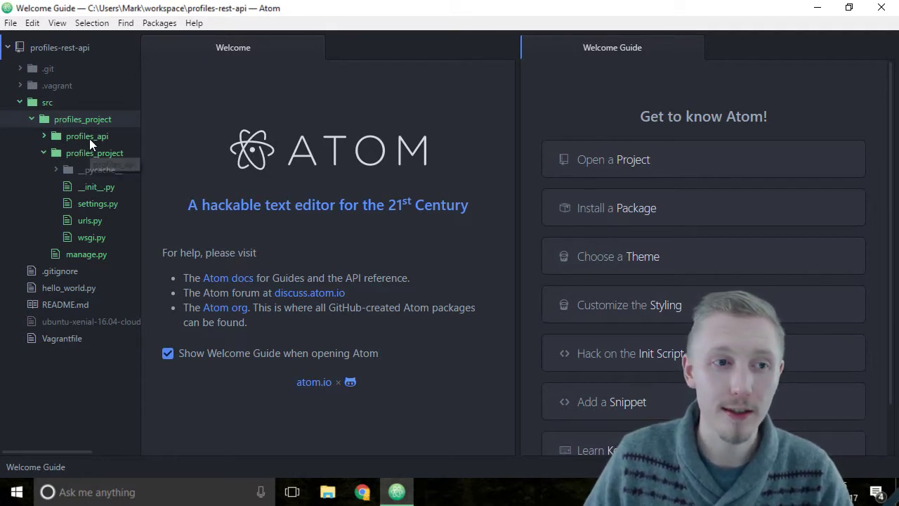
mouse_move(91, 161)
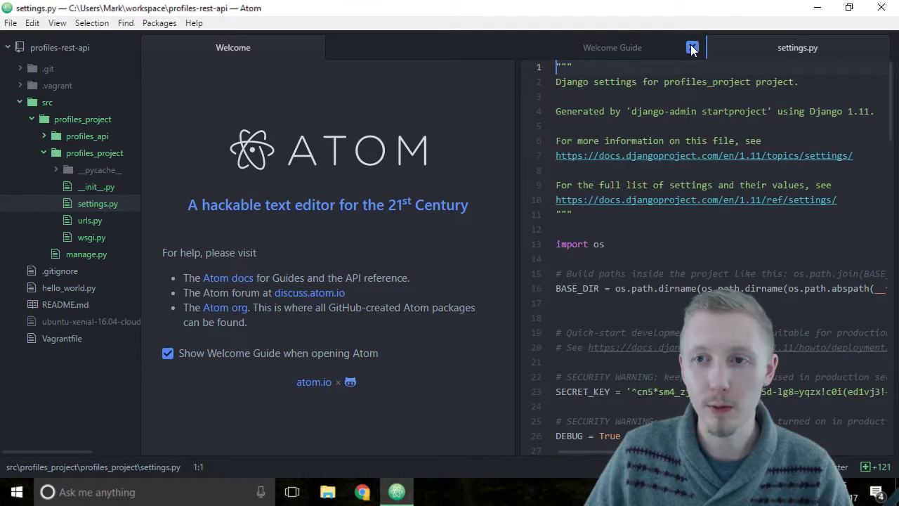
Close the Welcome Guide tab and scroll settings.py down to INSTALLED_APPS
left_click(692, 48)
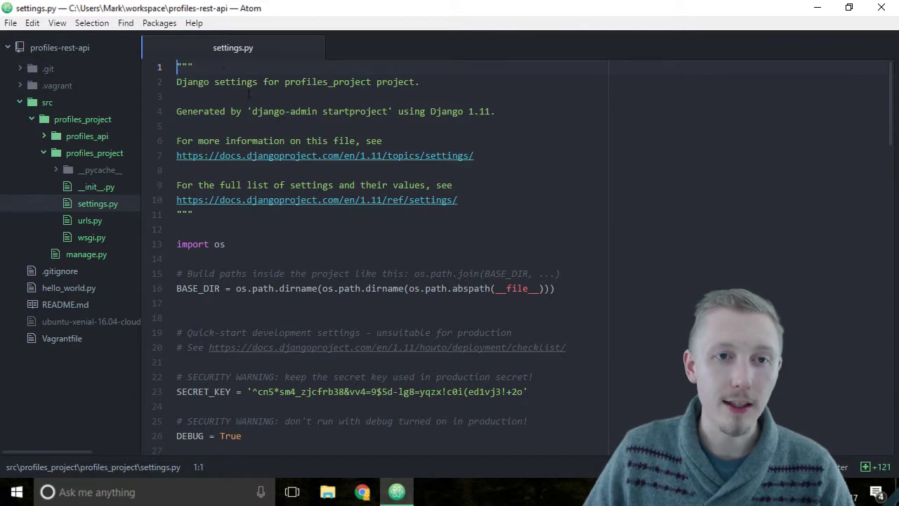
scroll("down", 3)
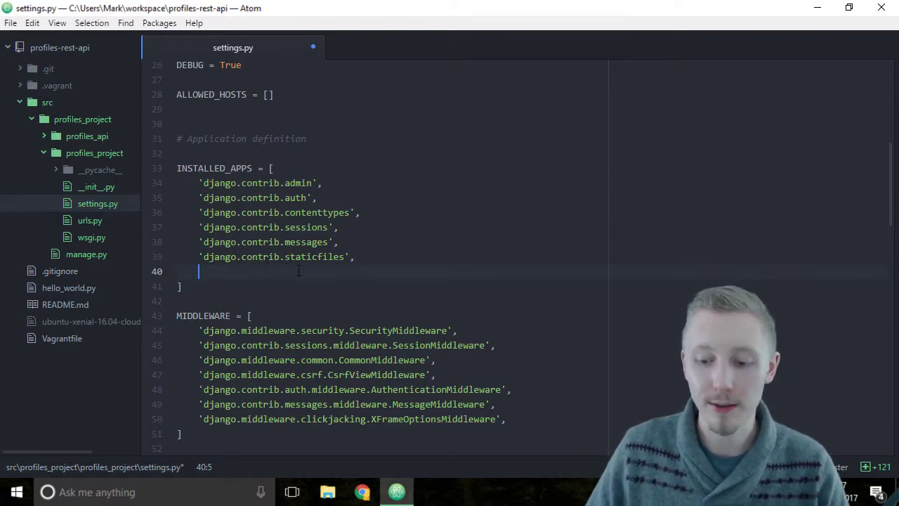
Add 'rest_framework', with a trailing comma to INSTALLED_APPS
type("''")
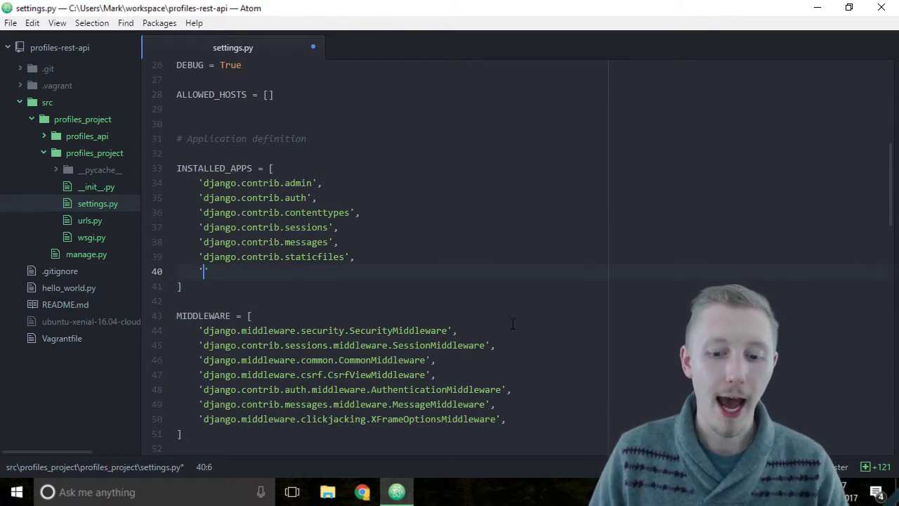
type("r")
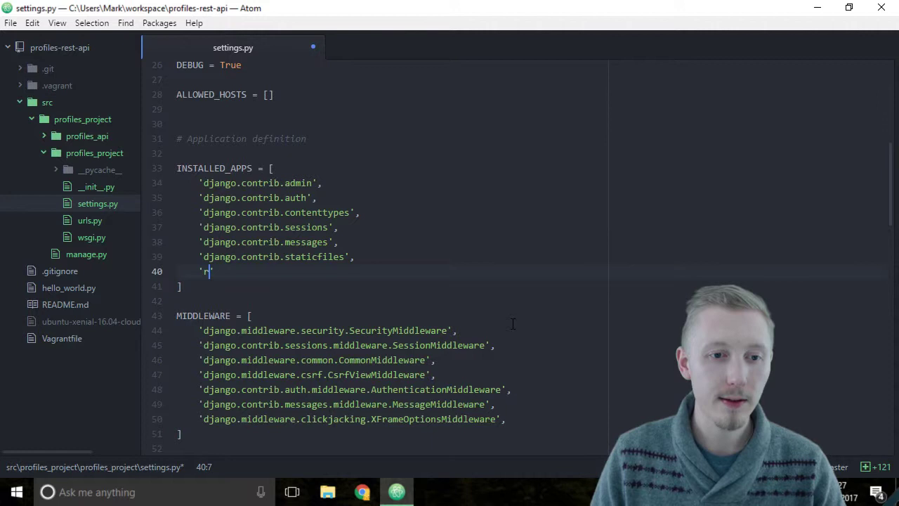
type("est_under")
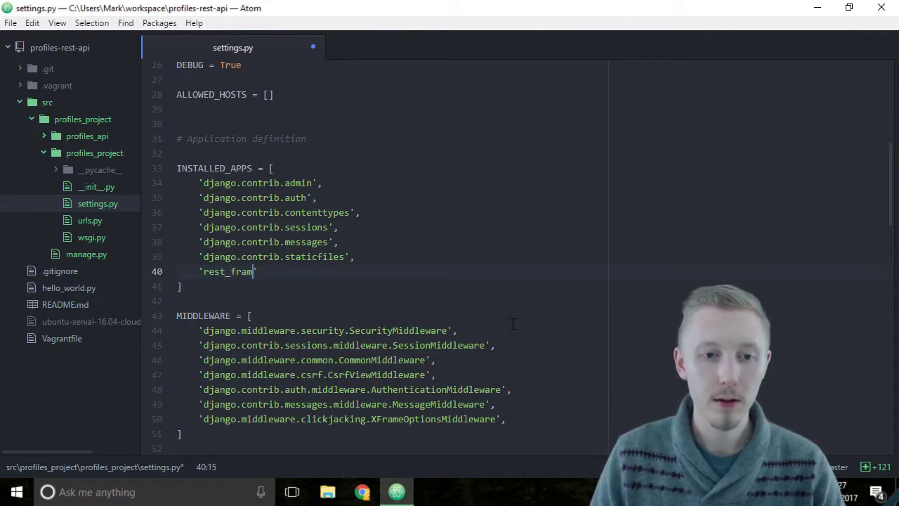
type("ework")
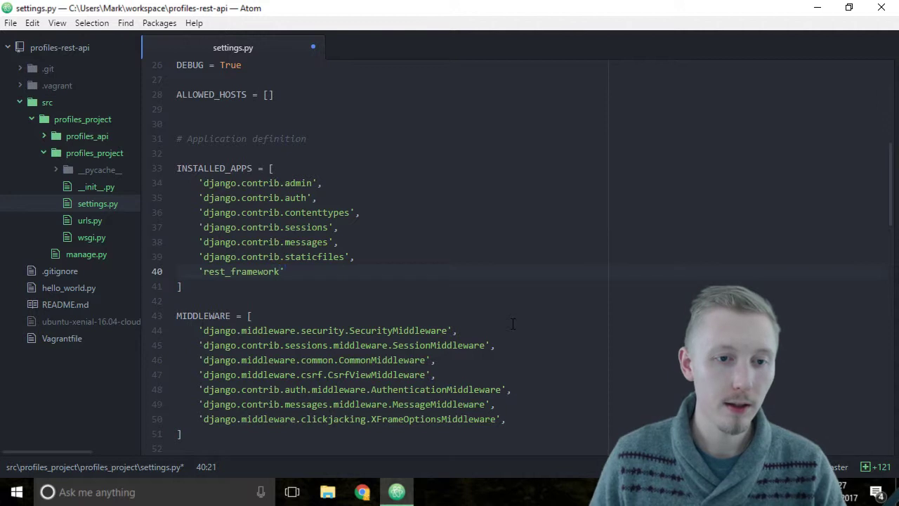
type(",")
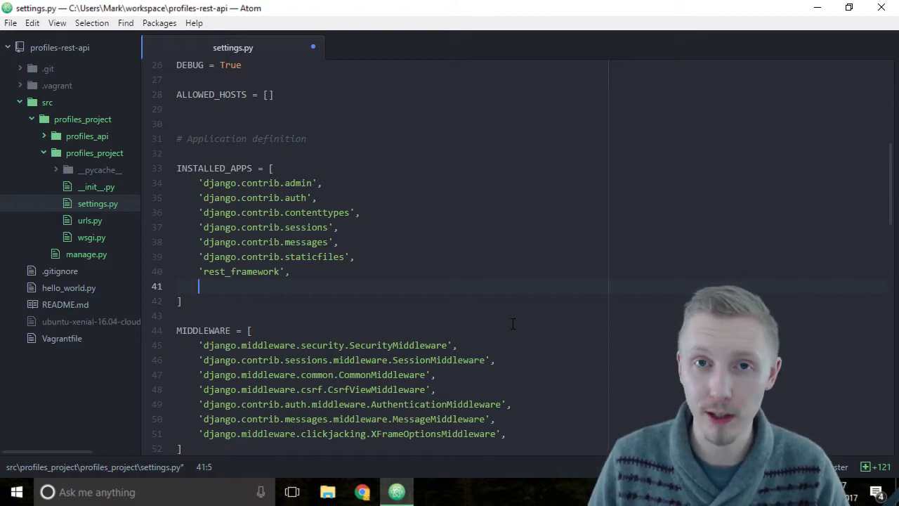
Add 'rest_framework.authtoken' on the next line, leaving a new blank line below
type("''")
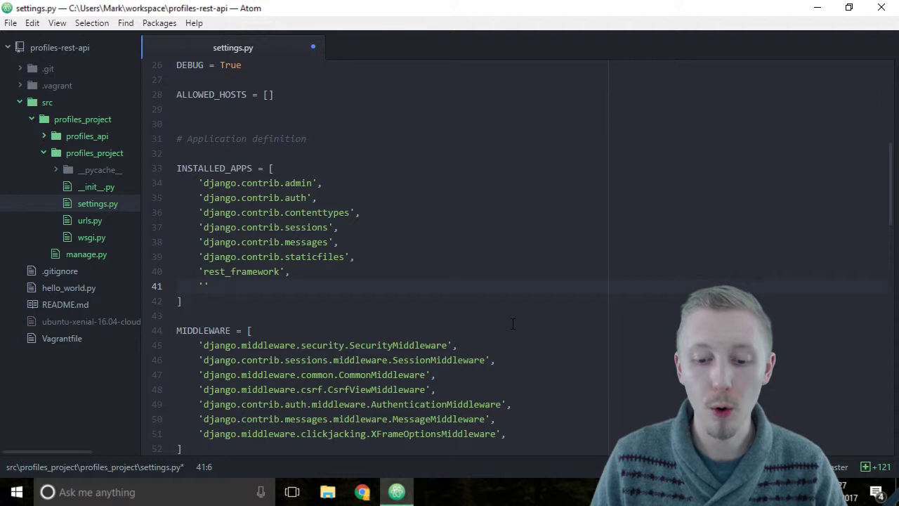
type("r")
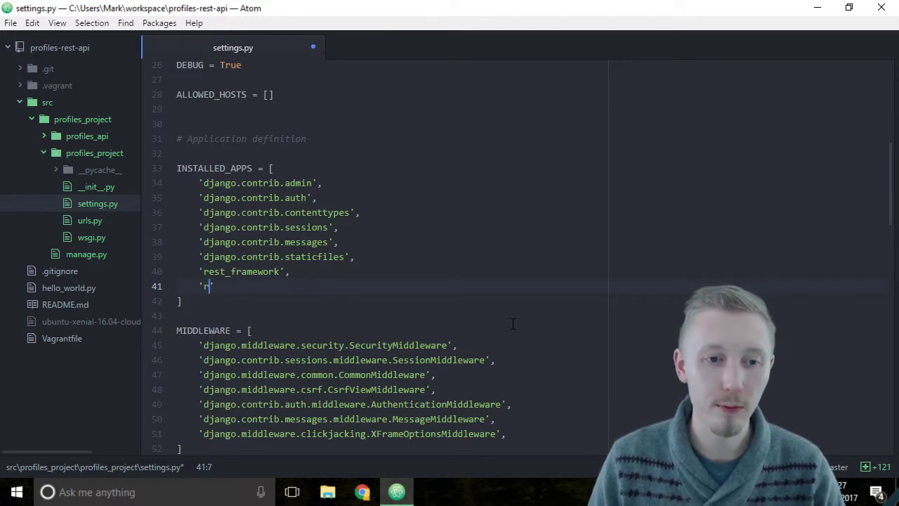
type("est_framework.authtok")
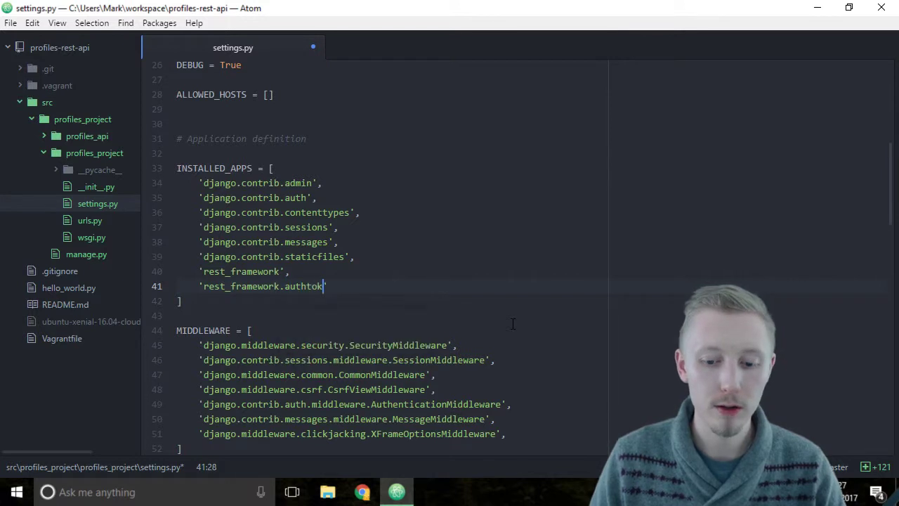
type("en'")
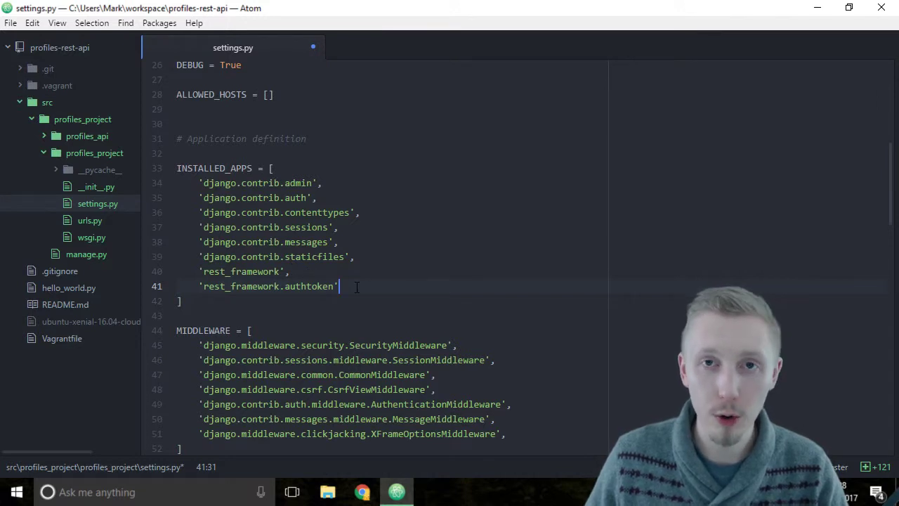
key("Enter")
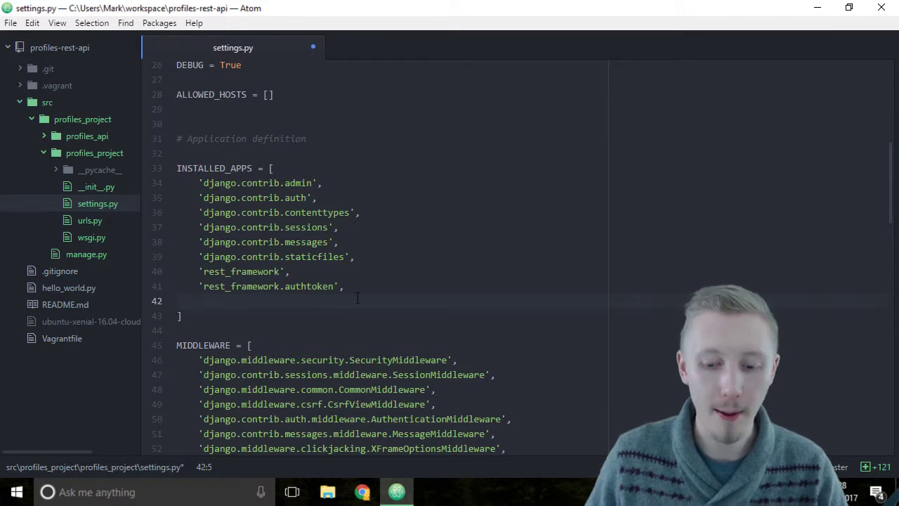
Enter 'profiles_api' in quotes as a third new INSTALLED_APPS entry
type("'")
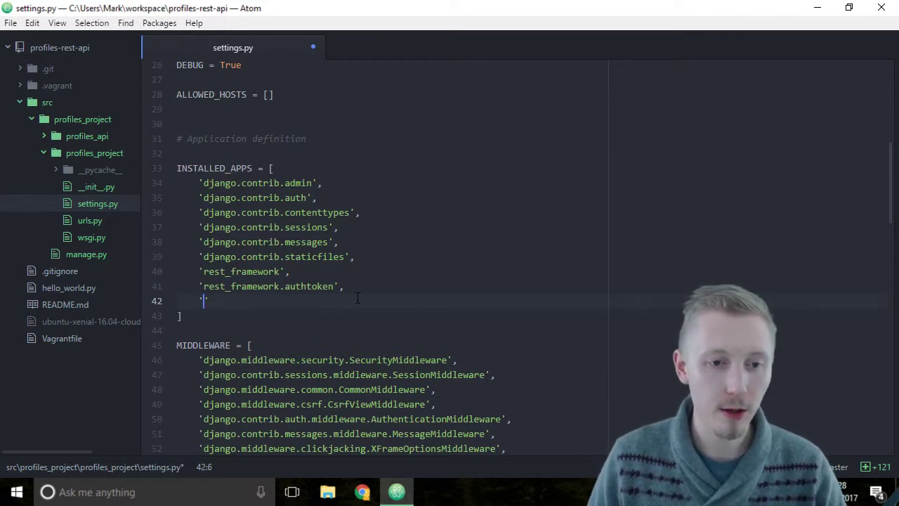
type("'")
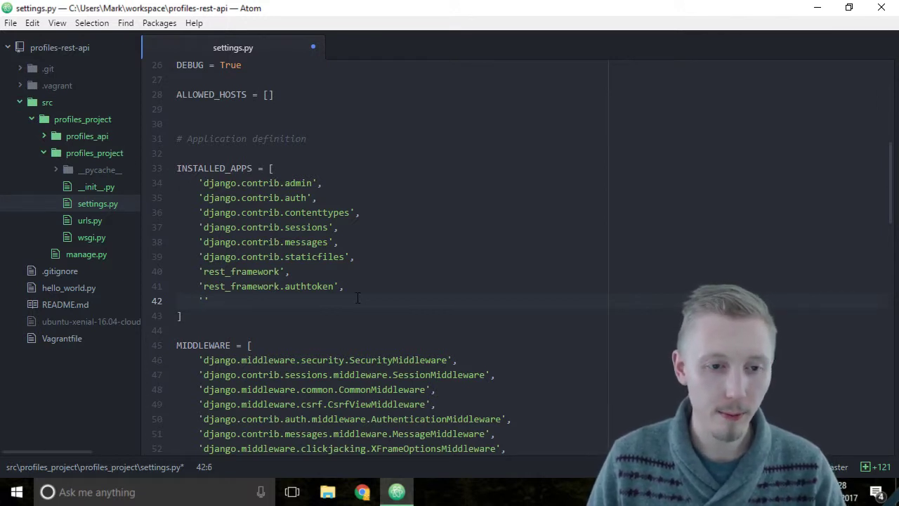
type("profiles_api")
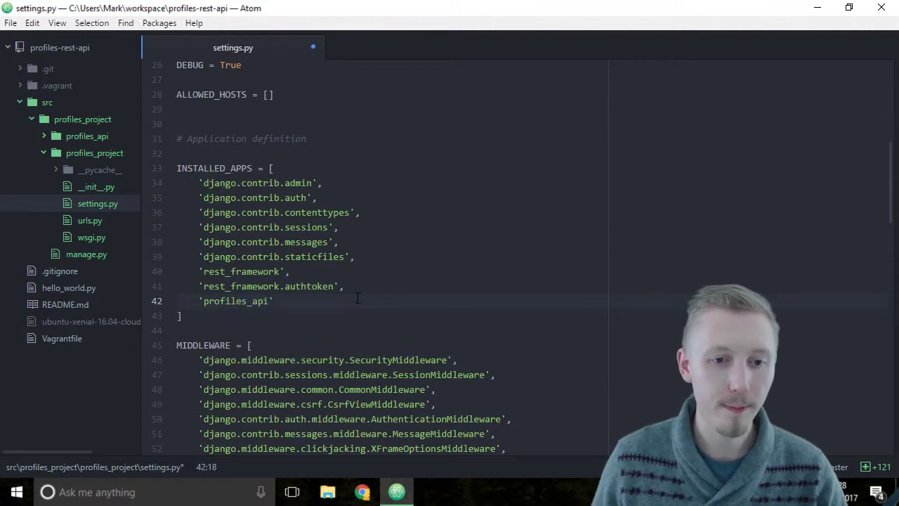